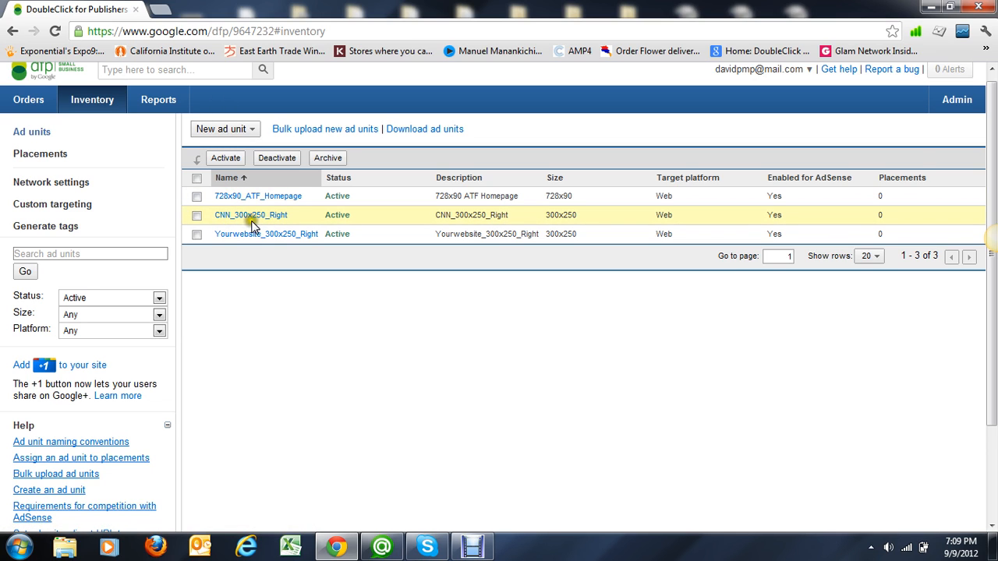
{"action": "mouse_move", "coordinate": [297, 234]}
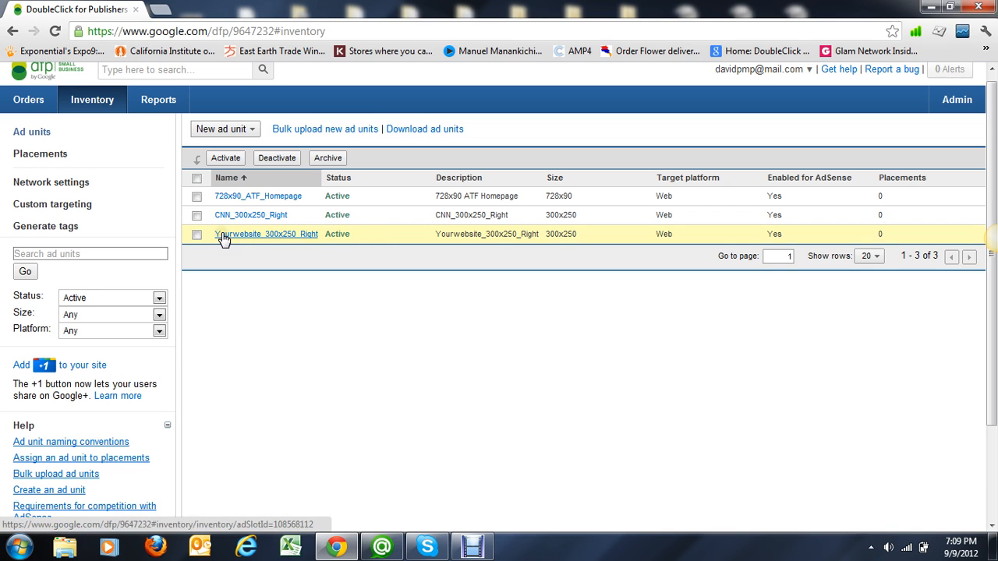
{"action": "mouse_move", "coordinate": [290, 238]}
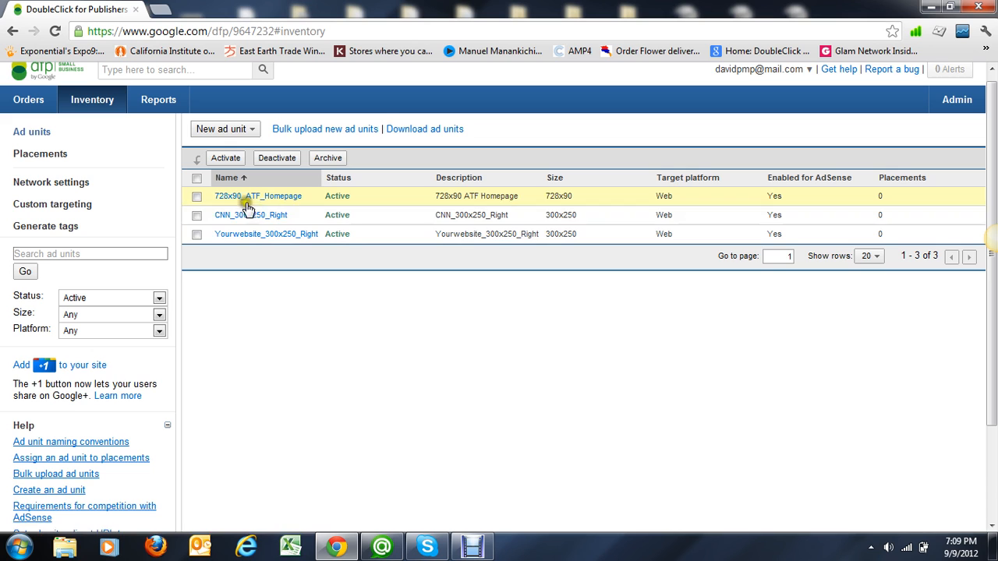
- Start a new web ad unit named 300x250_Homepage and add its description
{"action": "left_click", "coordinate": [224, 129]}
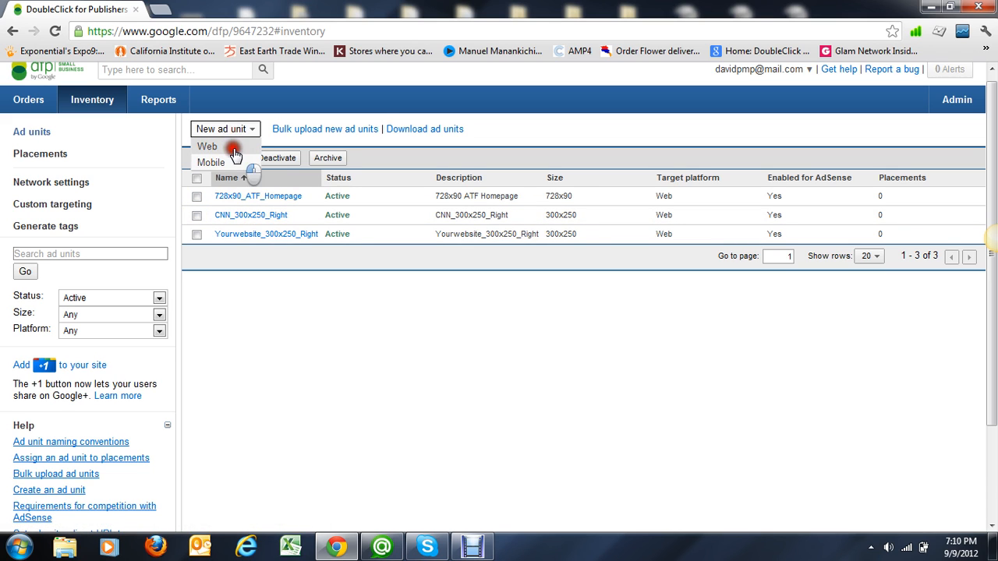
{"action": "left_click", "coordinate": [207, 147]}
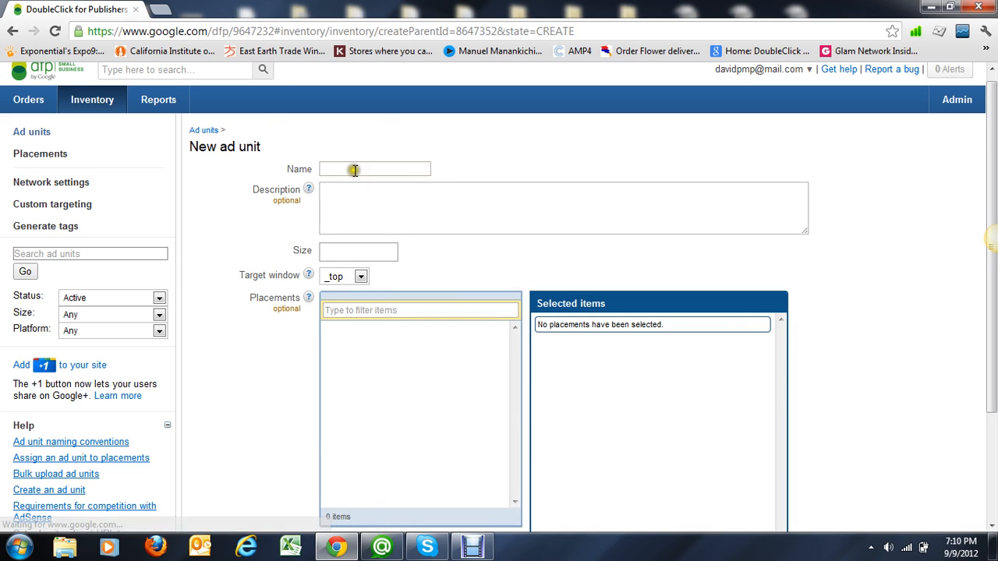
{"action": "type", "text": "300x25"}
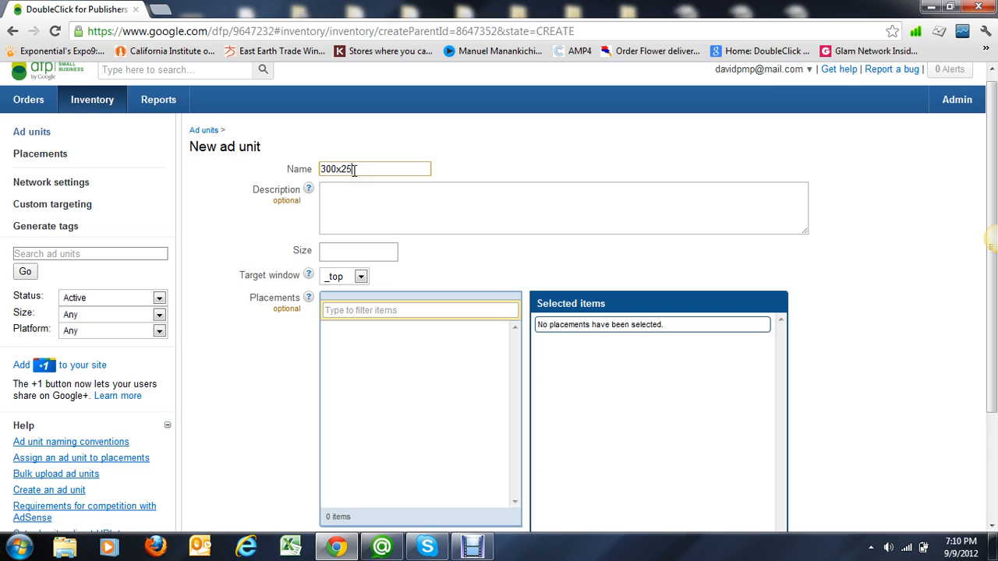
{"action": "type", "text": "HJ"}
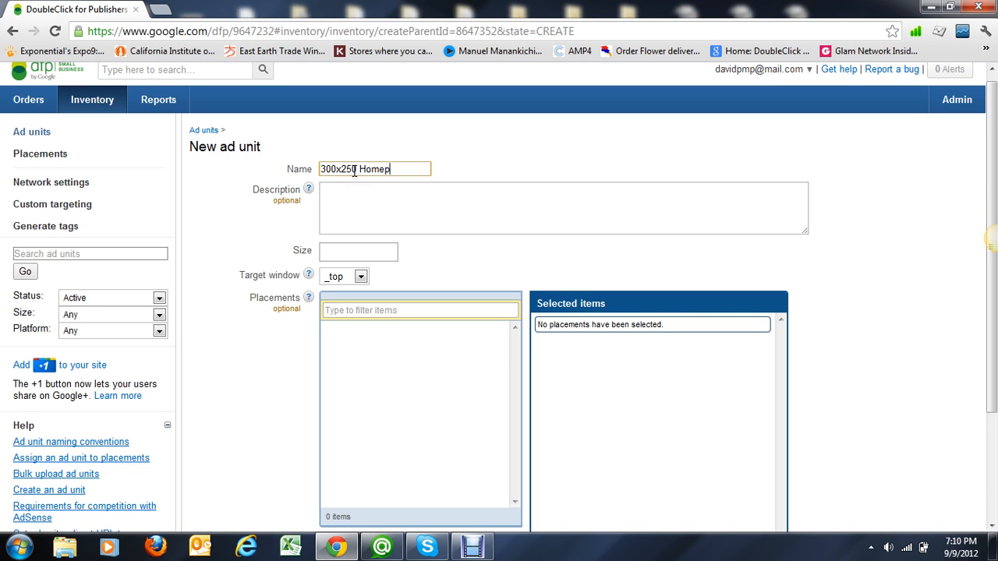
{"action": "left_click", "coordinate": [563, 208]}
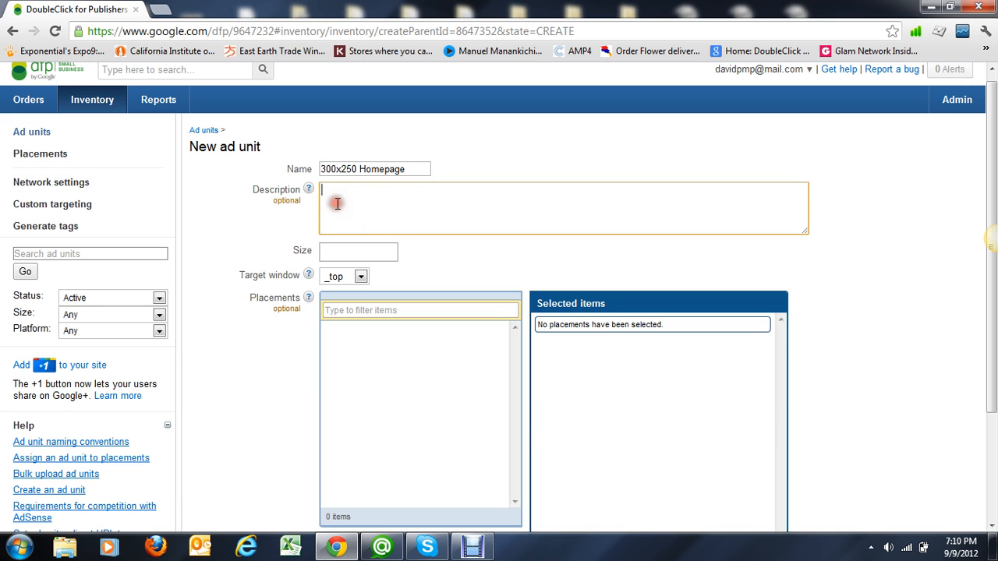
- Set size 300x250 and target window _blank, then save the ad unit
{"action": "left_click", "coordinate": [388, 251]}
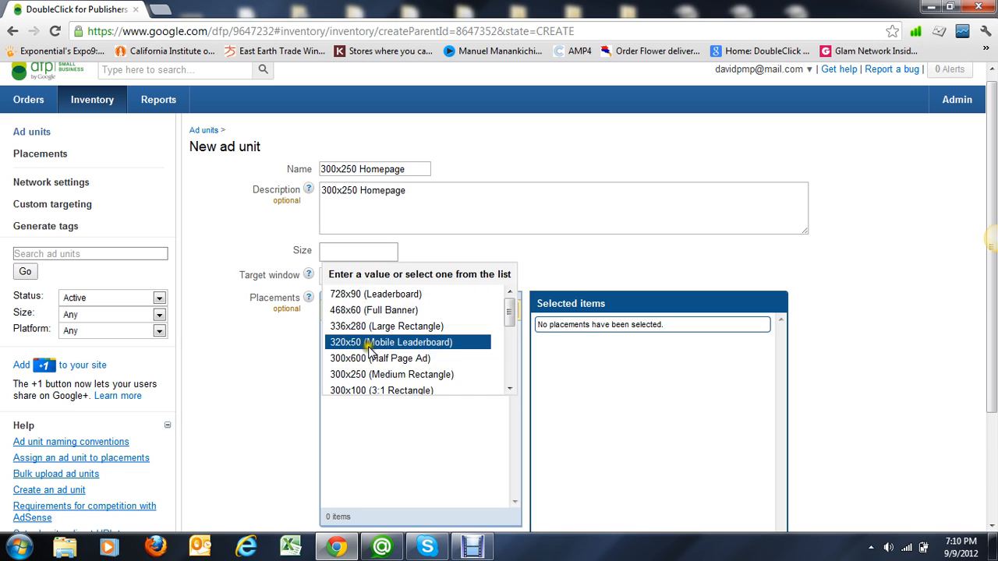
{"action": "mouse_move", "coordinate": [458, 358]}
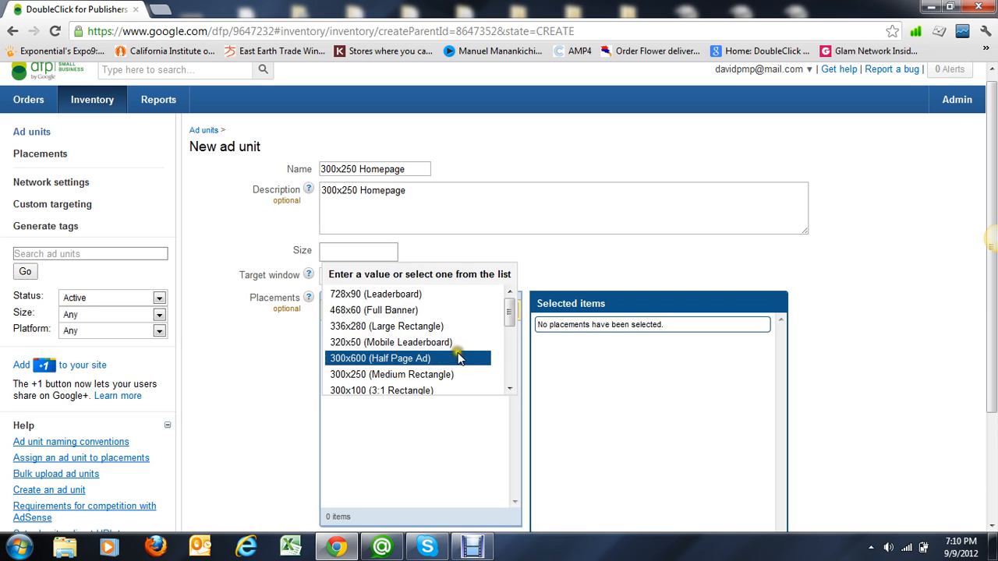
{"action": "left_click", "coordinate": [393, 374]}
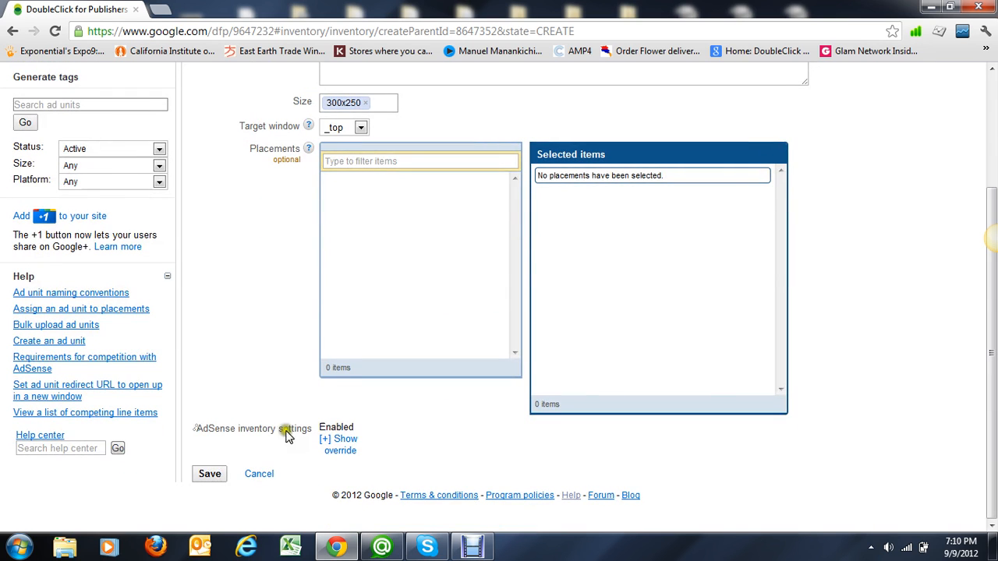
{"action": "left_click", "coordinate": [360, 128]}
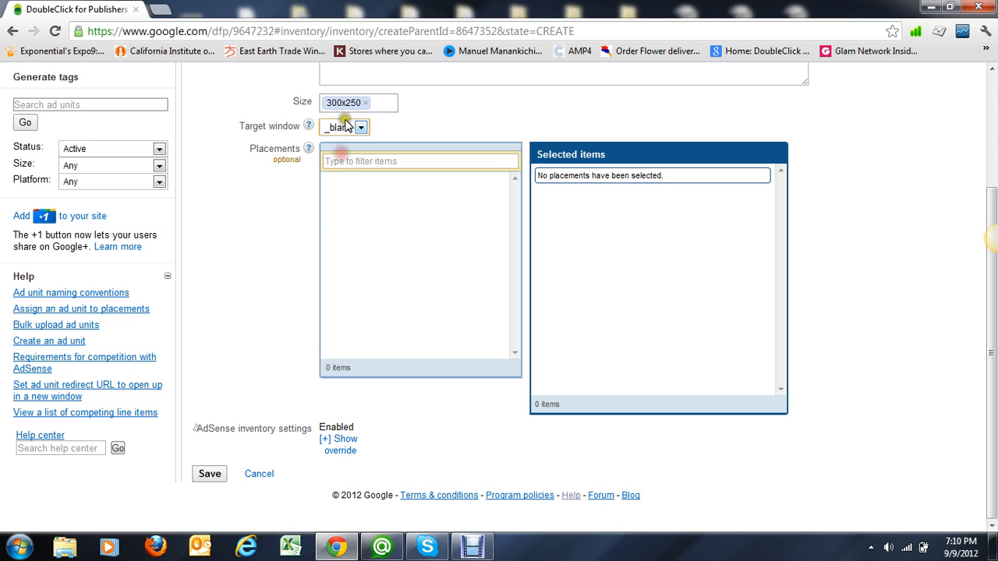
{"action": "left_click", "coordinate": [209, 474]}
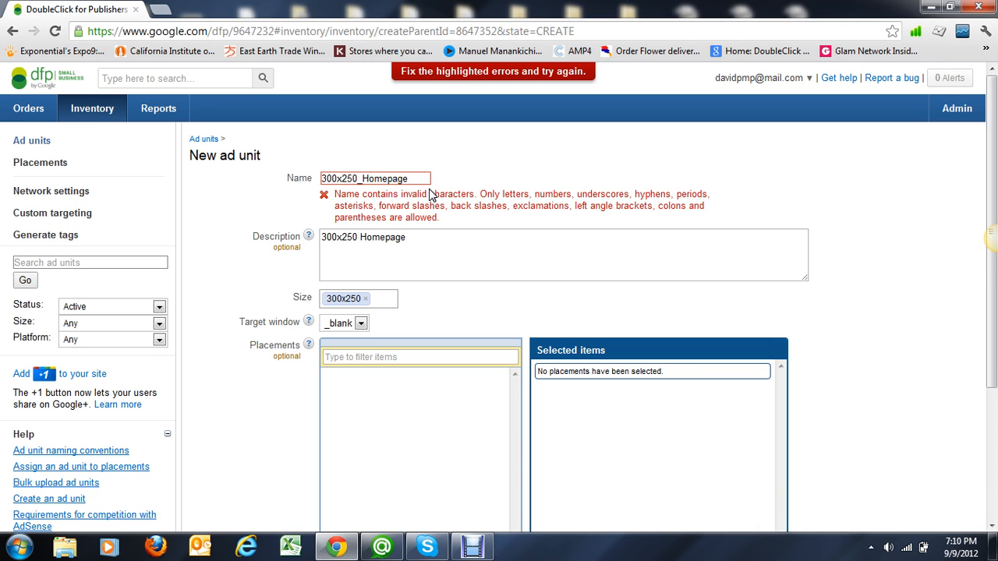
{"action": "scroll", "scroll_direction": "down", "scroll_amount": 3}
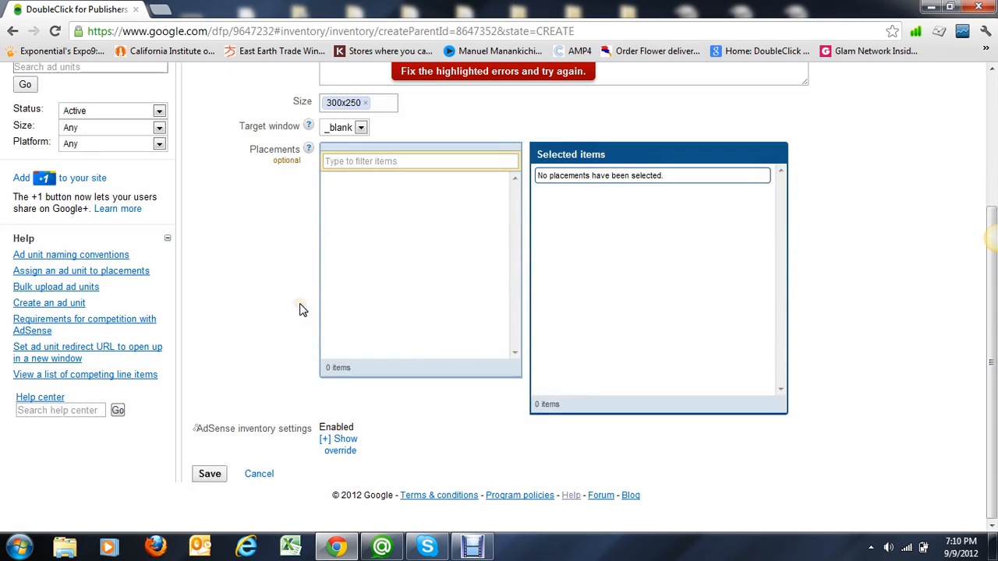
{"action": "left_click", "coordinate": [209, 473]}
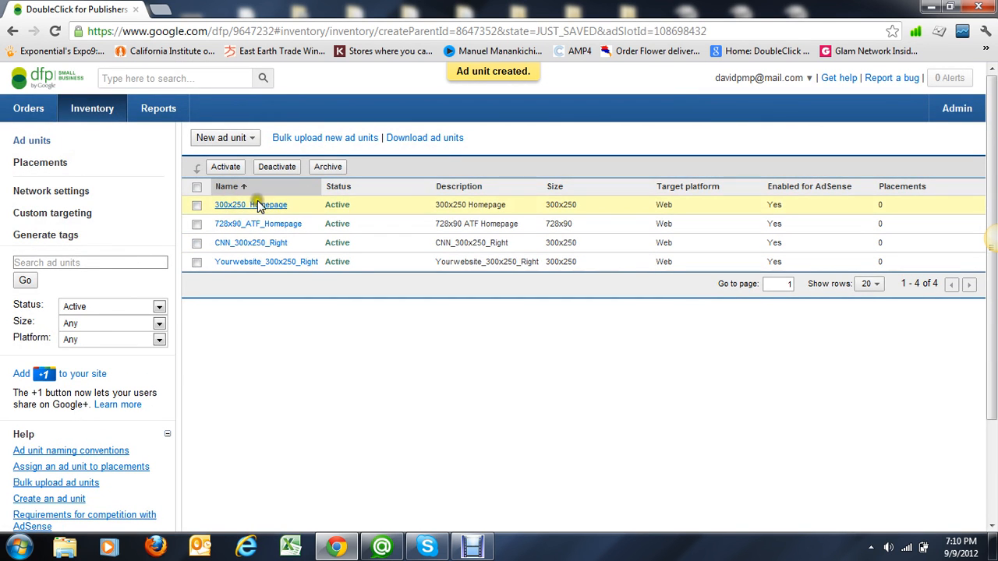
{"action": "mouse_move", "coordinate": [293, 211]}
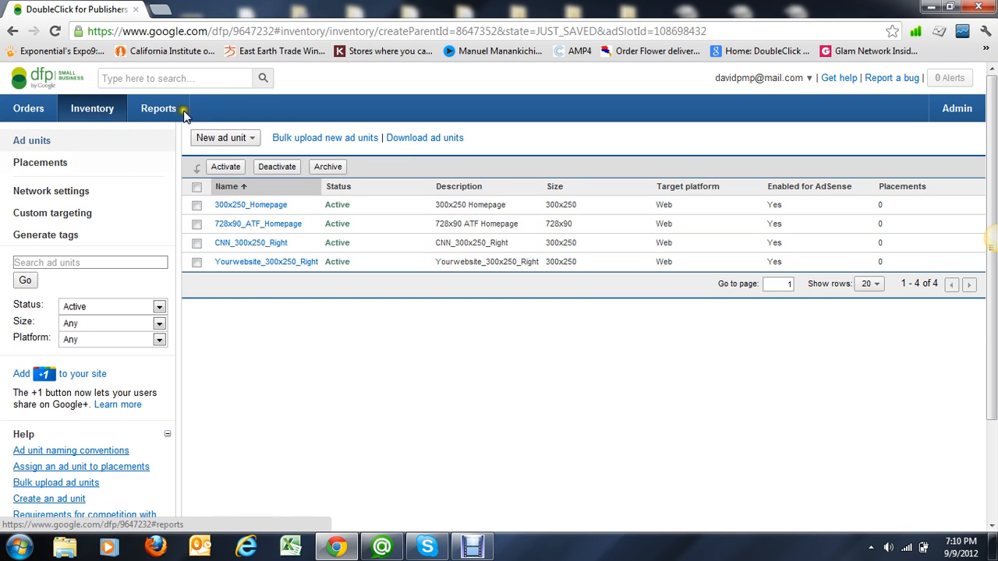
- Go to Placements in the Inventory sidebar
{"action": "left_click", "coordinate": [40, 162]}
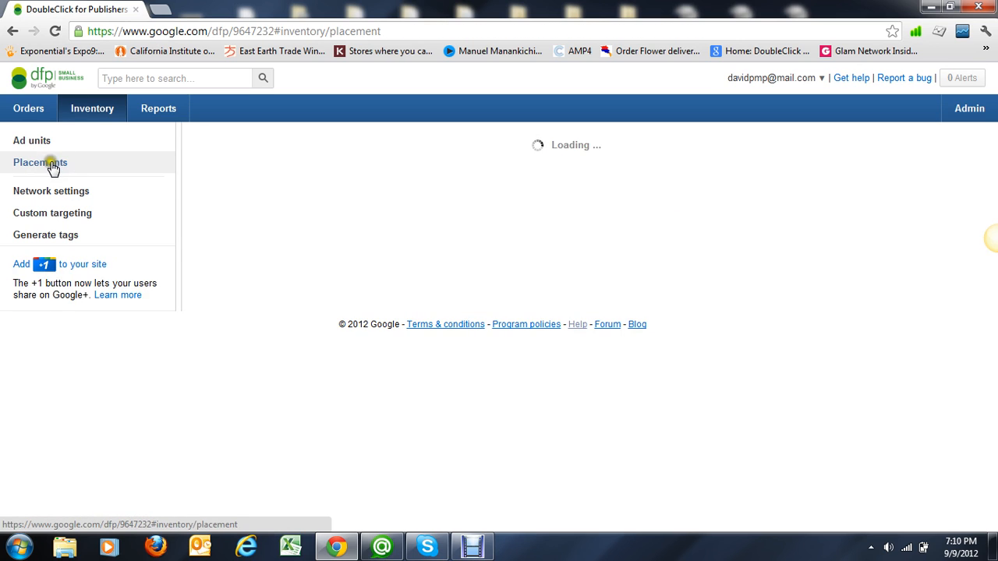
- Name and describe placement ROS_300x250, including 300x250_Homepage and CNN_300x250_Right
{"action": "left_click", "coordinate": [40, 163]}
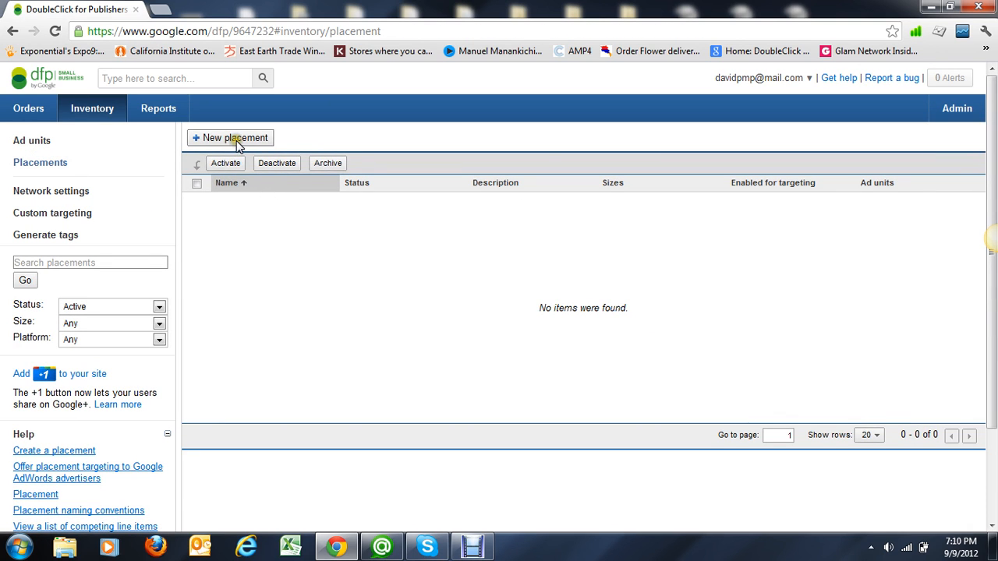
{"action": "left_click", "coordinate": [235, 138]}
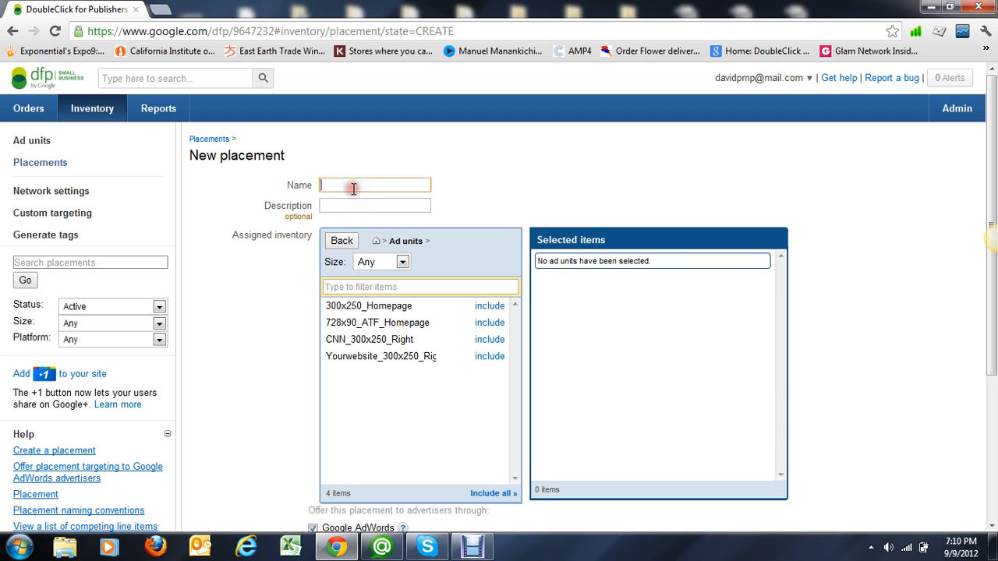
{"action": "type", "text": "ROS_300x"}
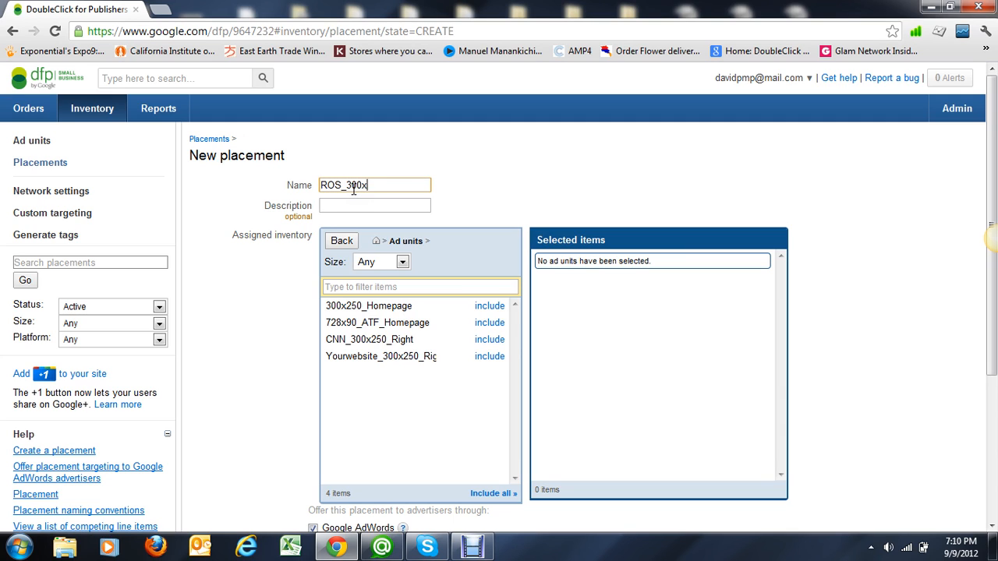
{"action": "left_click", "coordinate": [374, 206]}
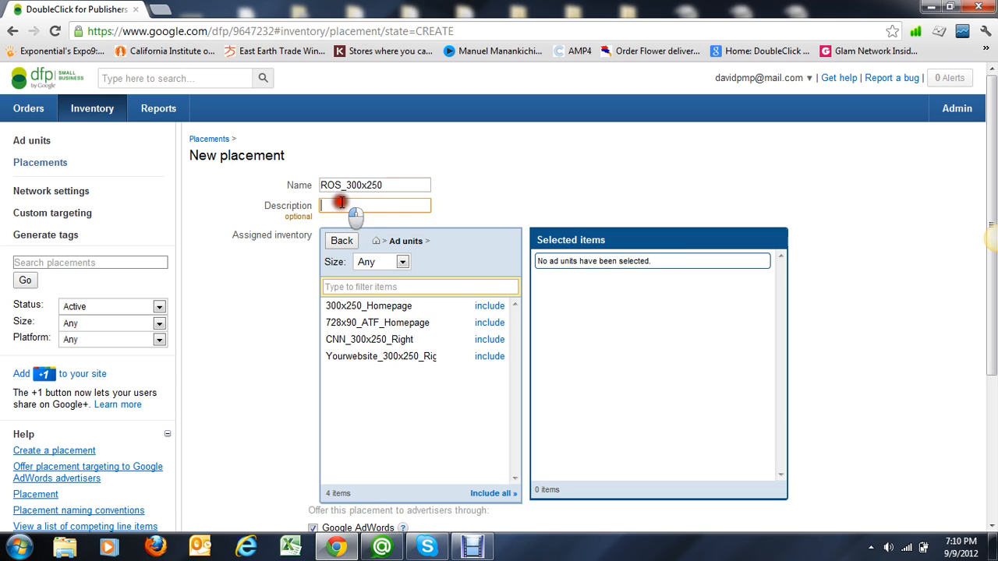
{"action": "type", "text": "ROS_300x250"}
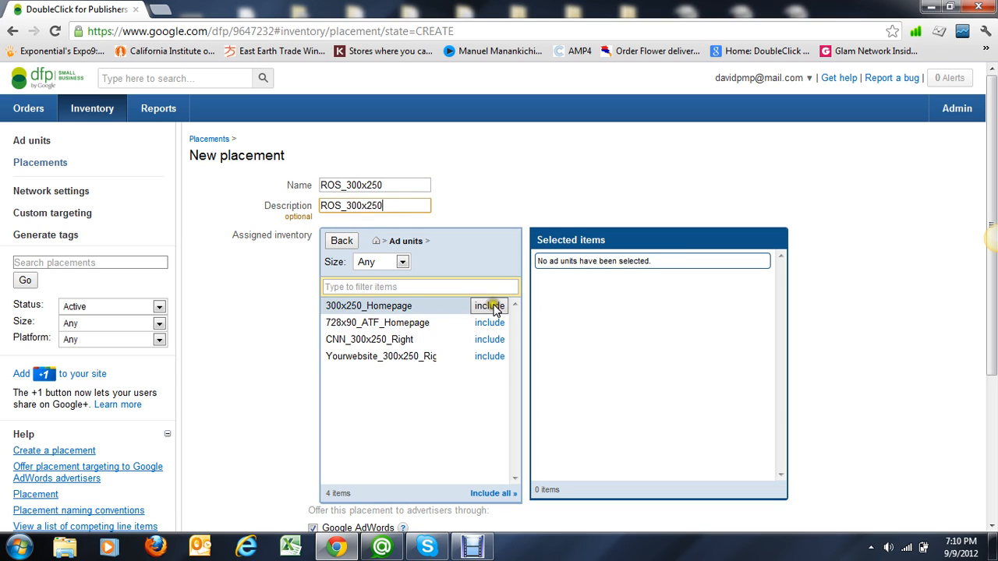
{"action": "left_click", "coordinate": [489, 305]}
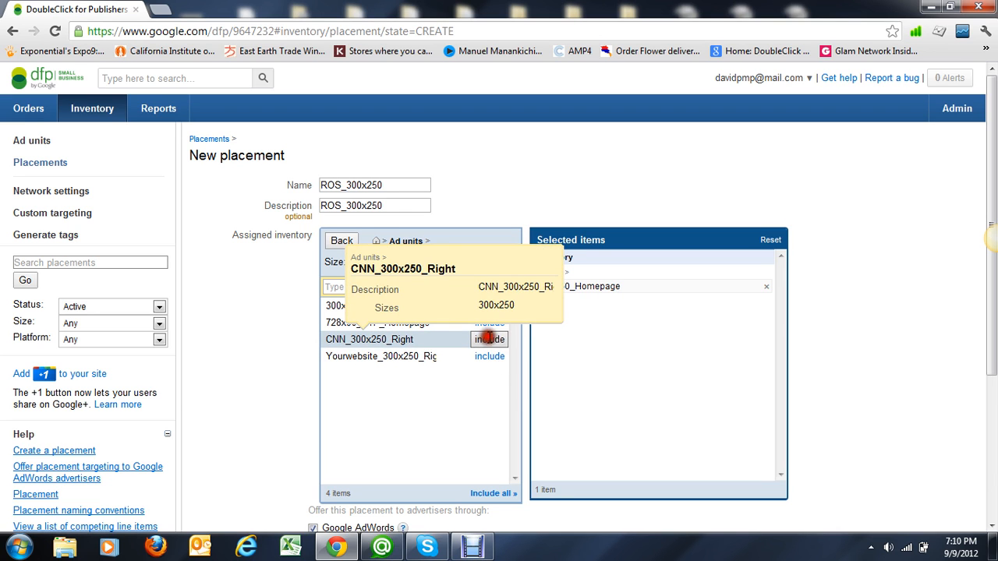
{"action": "left_click", "coordinate": [490, 339]}
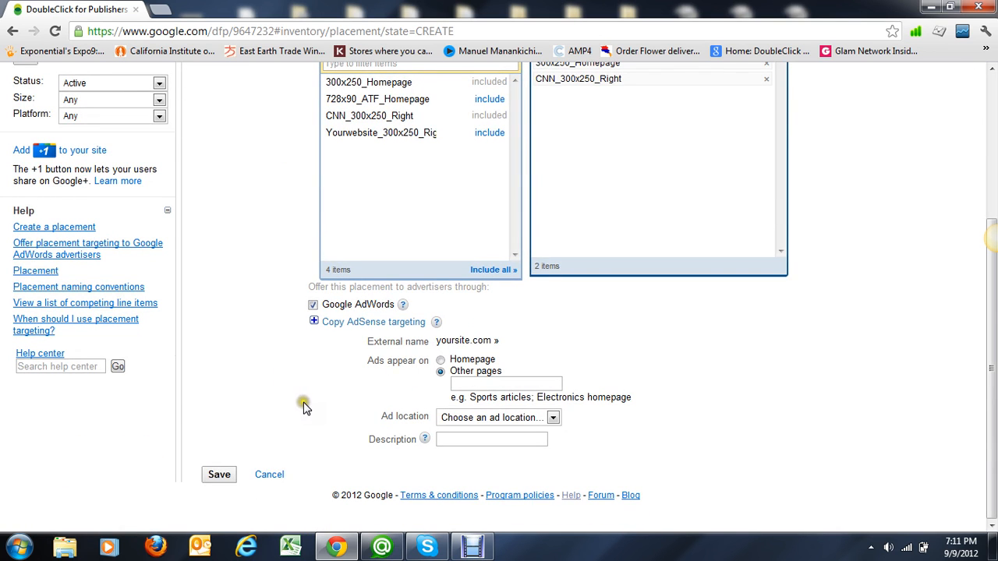
- Set AdWords pages to ROS_300x250 with multiple ad locations, then save the placement
{"action": "left_click", "coordinate": [505, 383]}
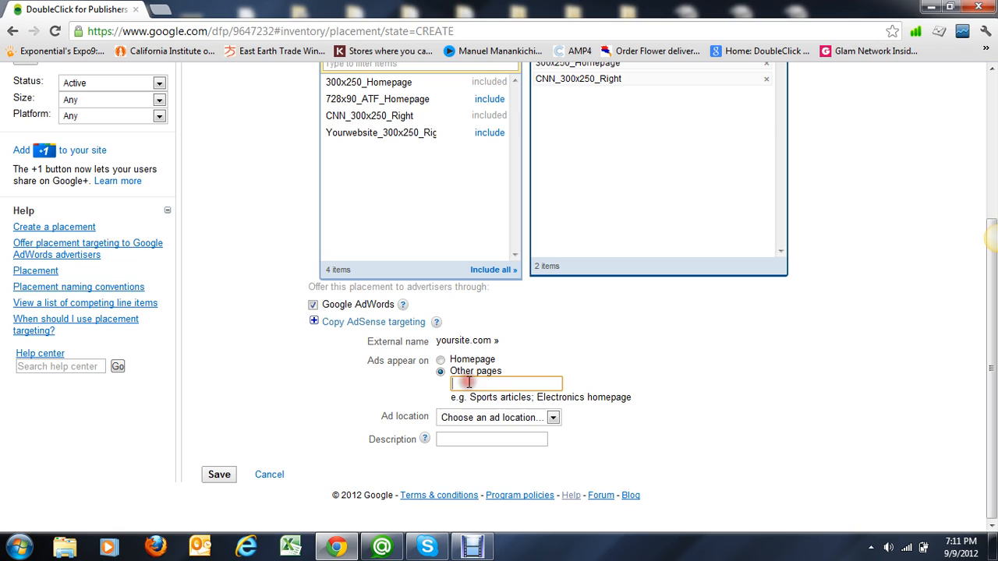
{"action": "type", "text": "RO$"}
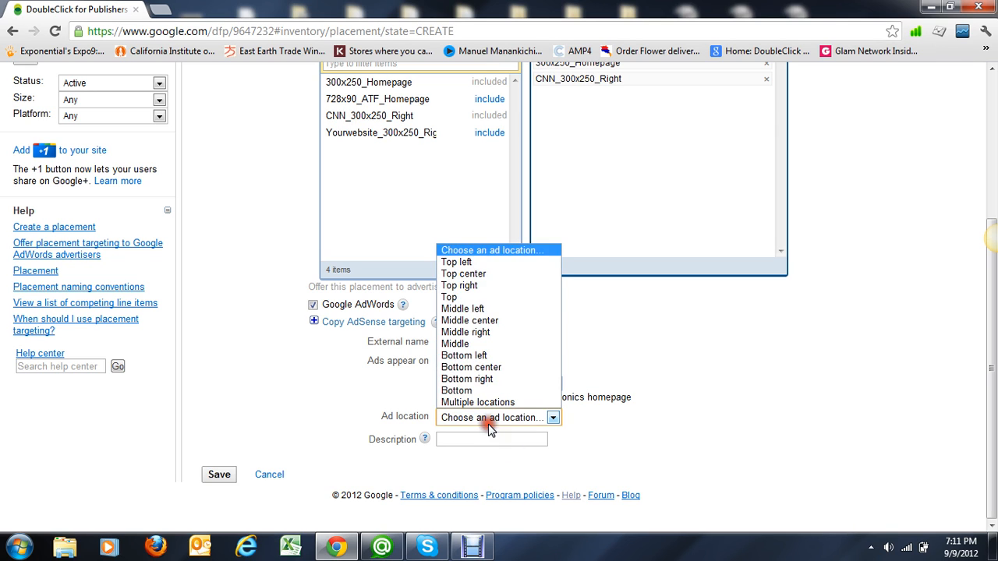
{"action": "left_click", "coordinate": [477, 402]}
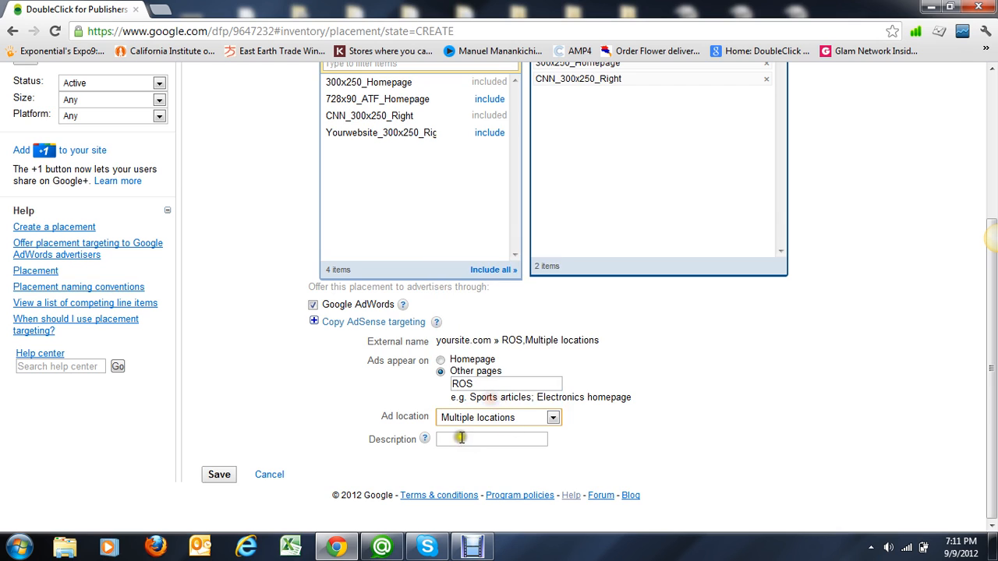
{"action": "left_click", "coordinate": [493, 439]}
{"action": "type", "text": "ROS"}
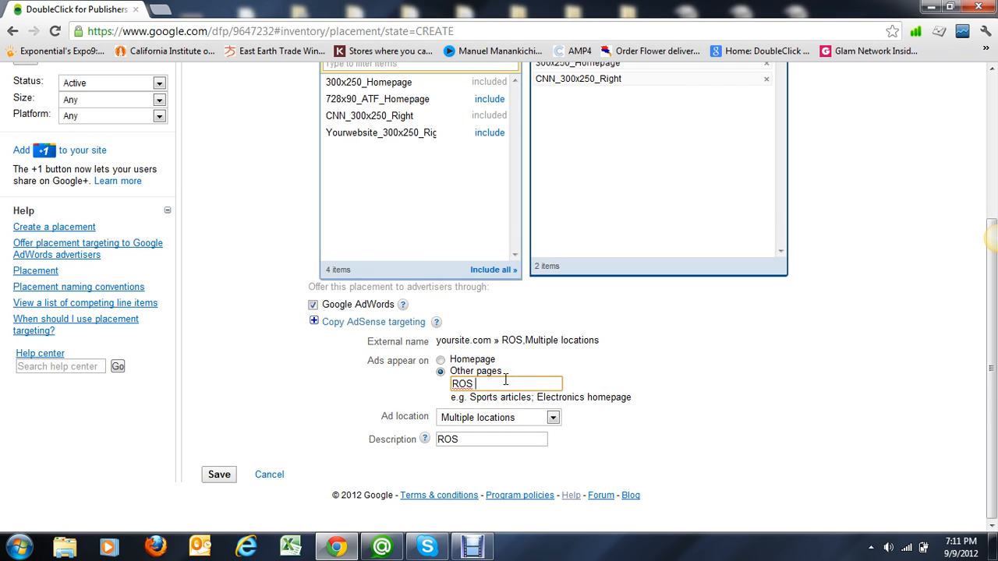
{"action": "type", "text": "_"}
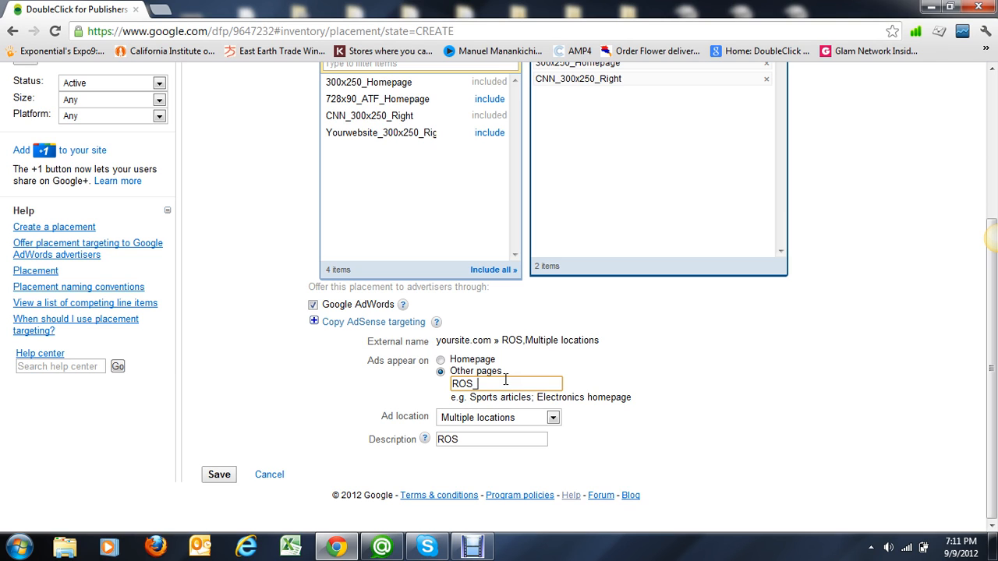
{"action": "type", "text": "300x250"}
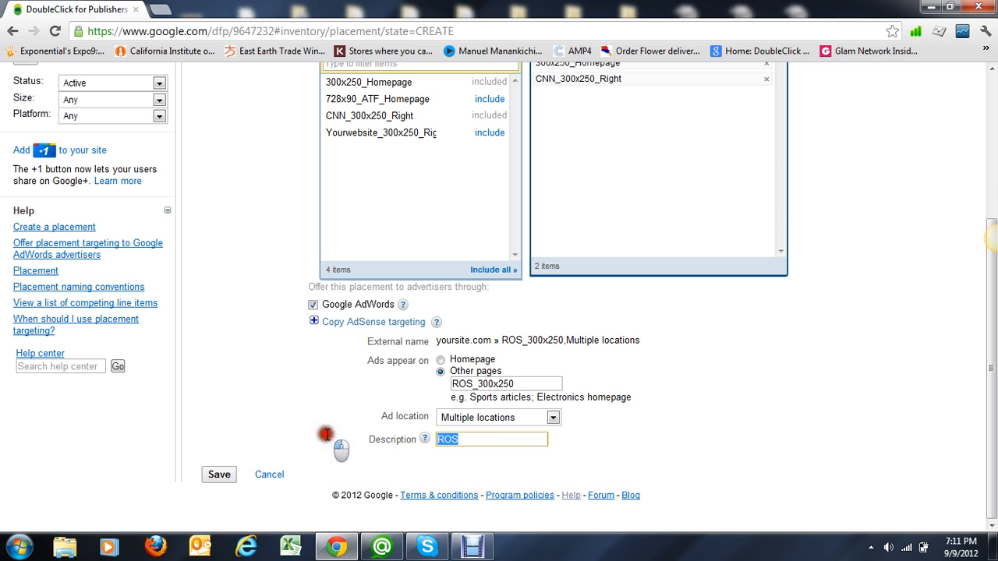
{"action": "left_click", "coordinate": [218, 474]}
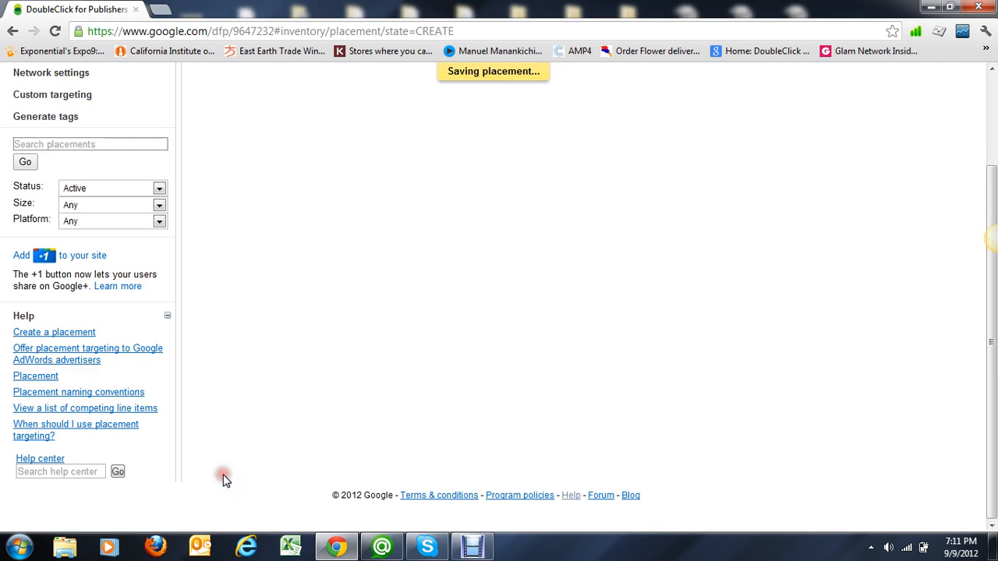